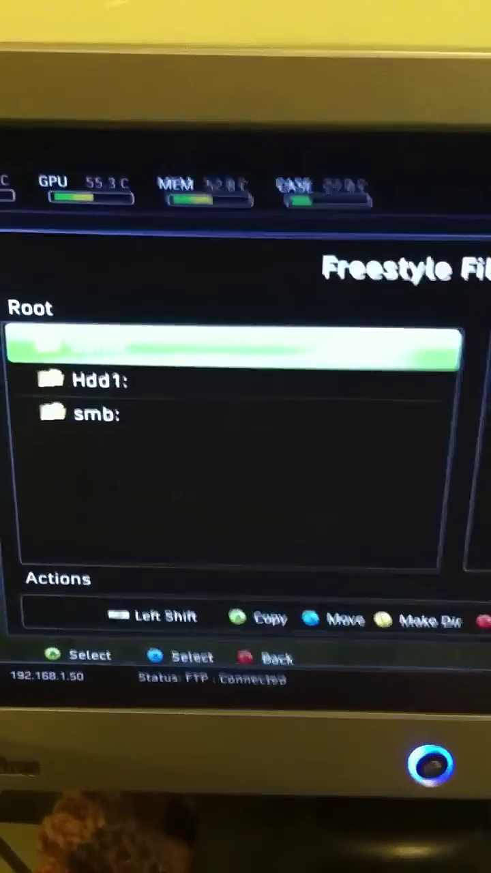
# - Open the Hdd1: drive from the File Manager root to list its folders
pyautogui.click(96, 379)
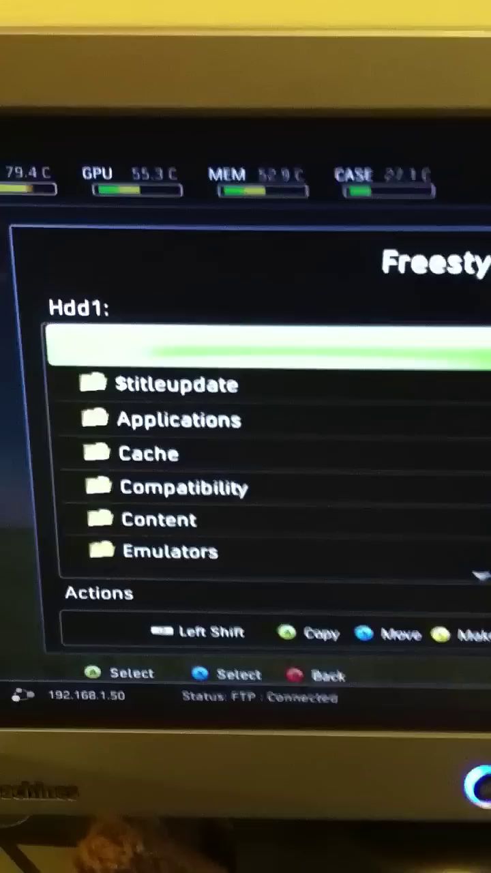